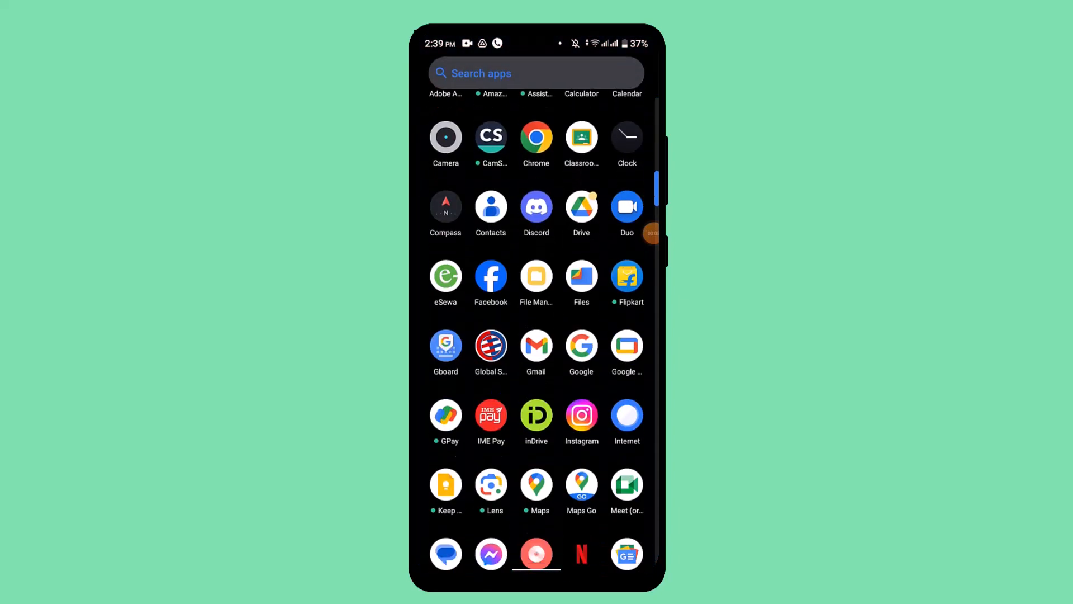
# Launch Discord from the app drawer to land on the server's general channel
pyautogui.scroll(-3)
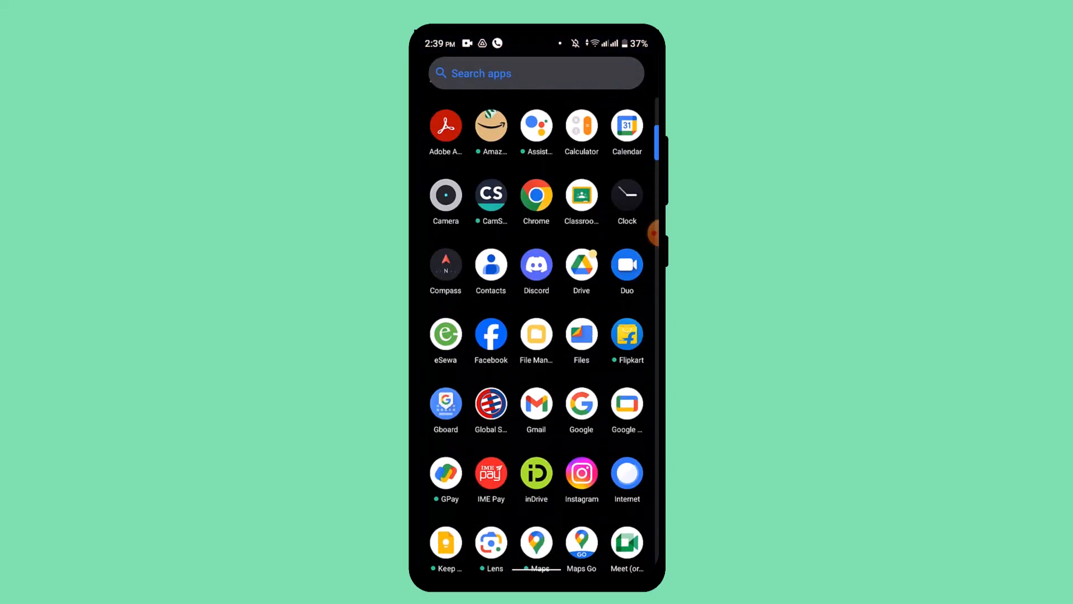
pyautogui.click(535, 264)
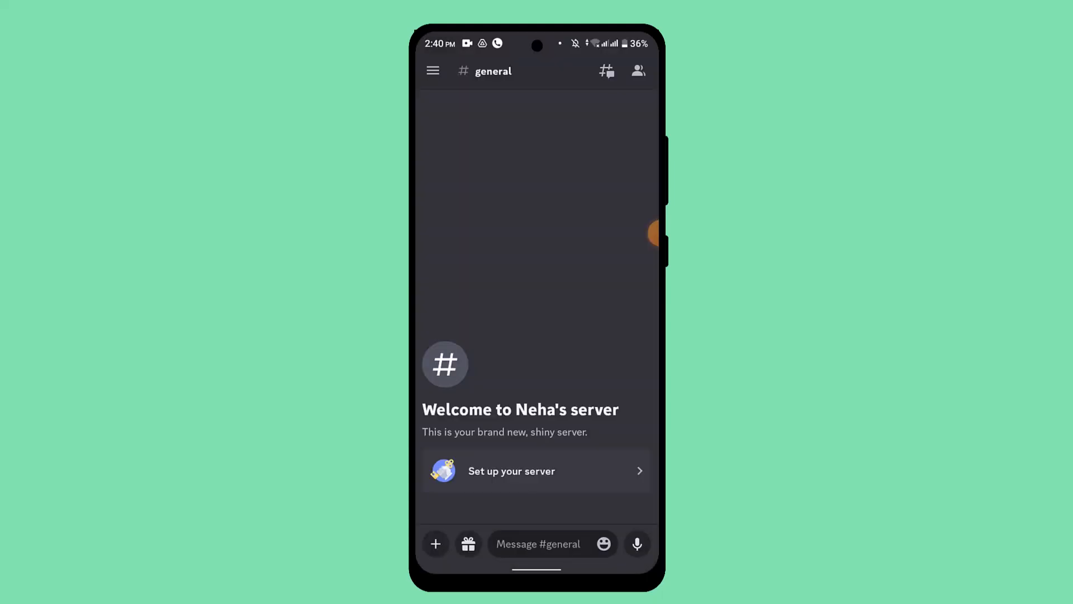
# Reach the profile and settings page via the server drawer and your avatar
pyautogui.click(432, 70)
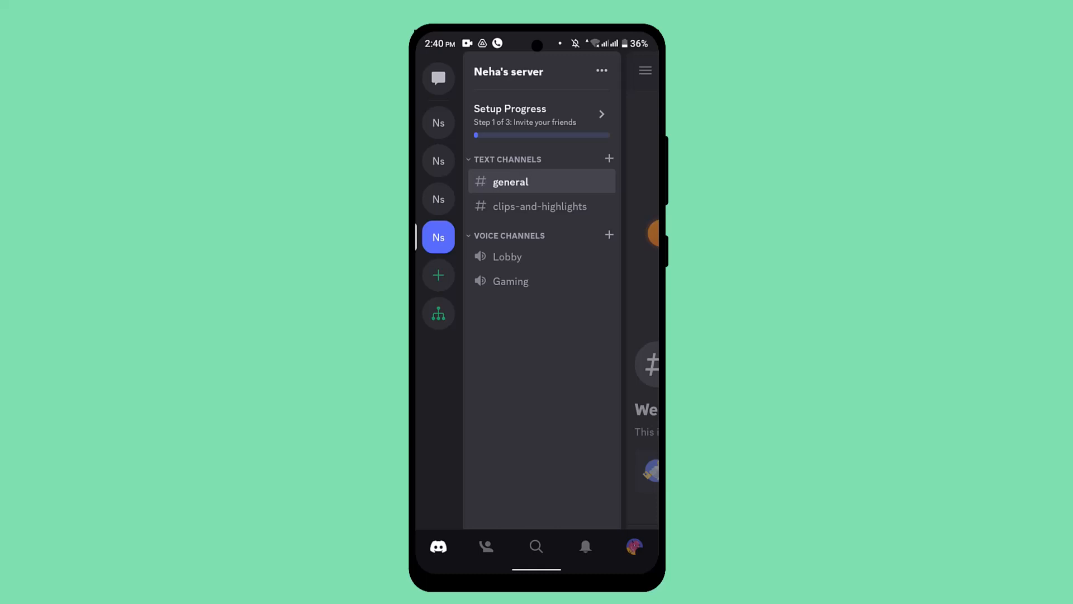
pyautogui.click(633, 547)
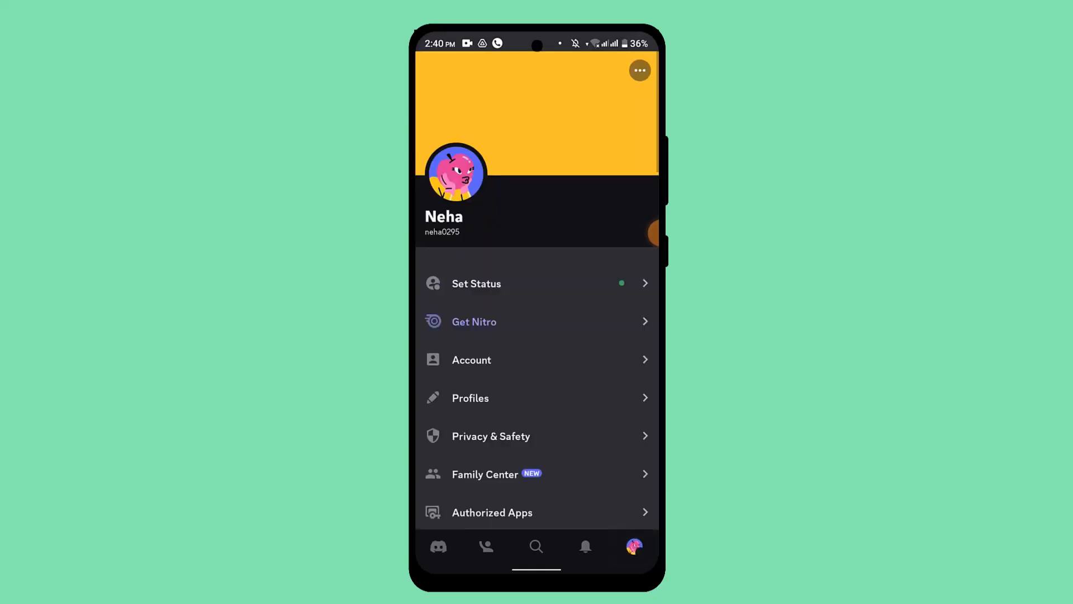
# Under App Settings, enter Voice and raise the Output Volume slider to maximum
pyautogui.scroll(-3)
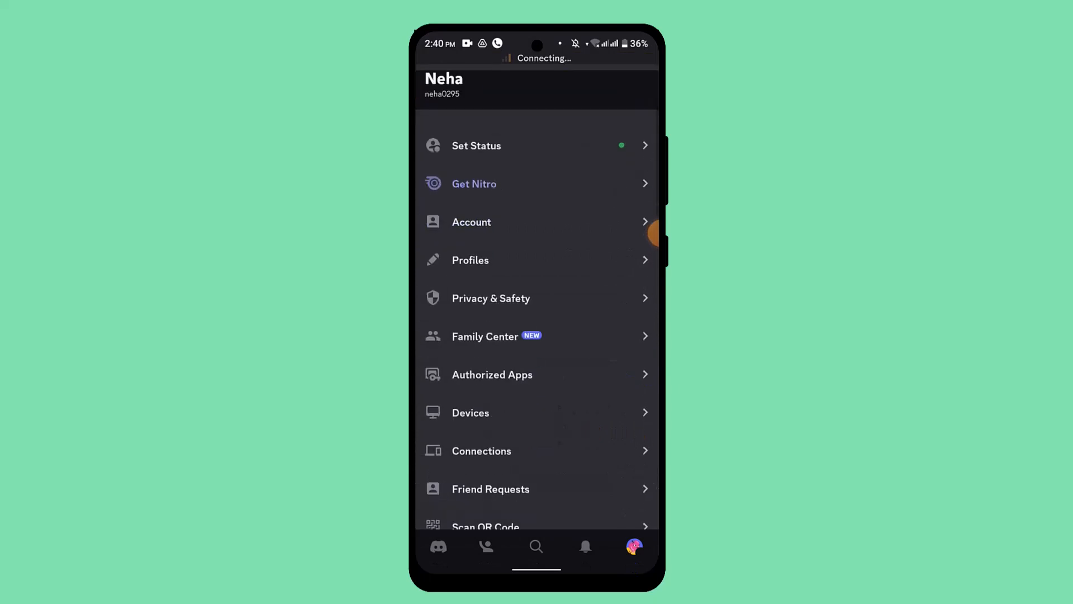
pyautogui.scroll(-3)
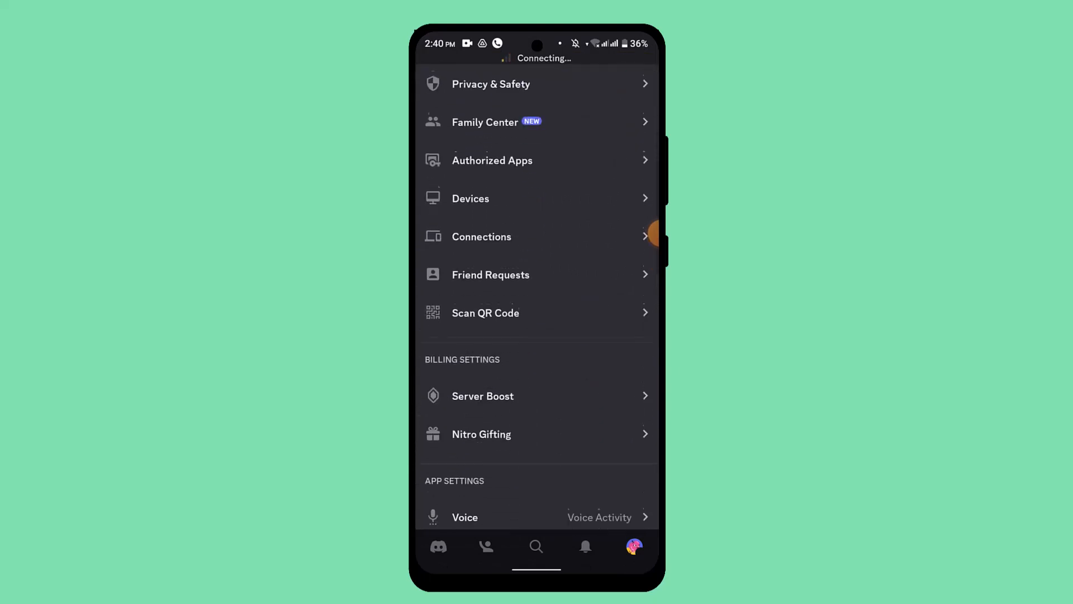
pyautogui.scroll(-3)
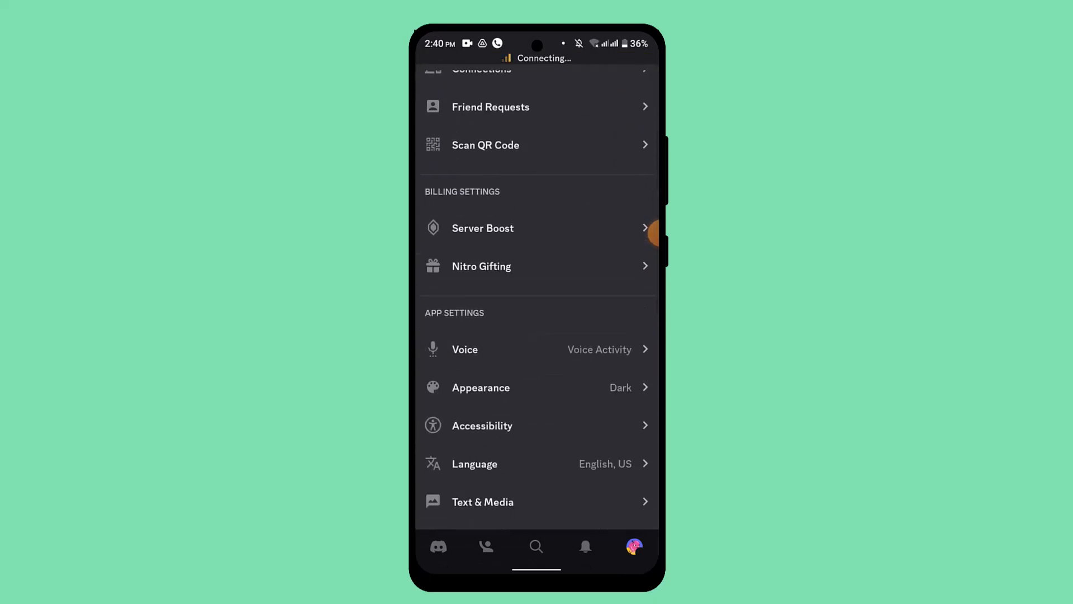
pyautogui.click(464, 348)
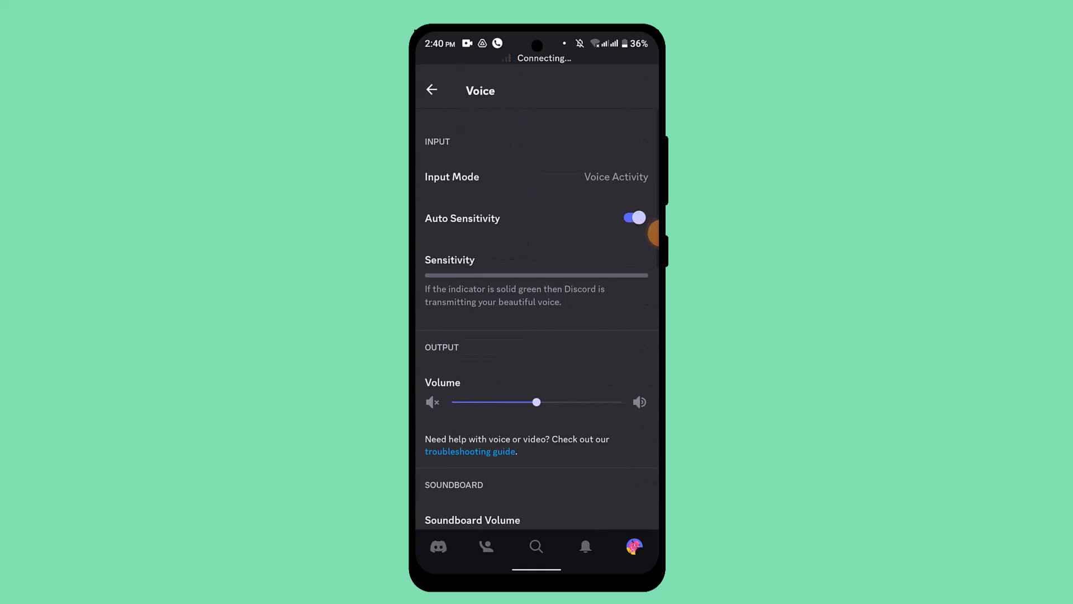
pyautogui.moveTo(536, 402); pyautogui.dragTo(606, 401)
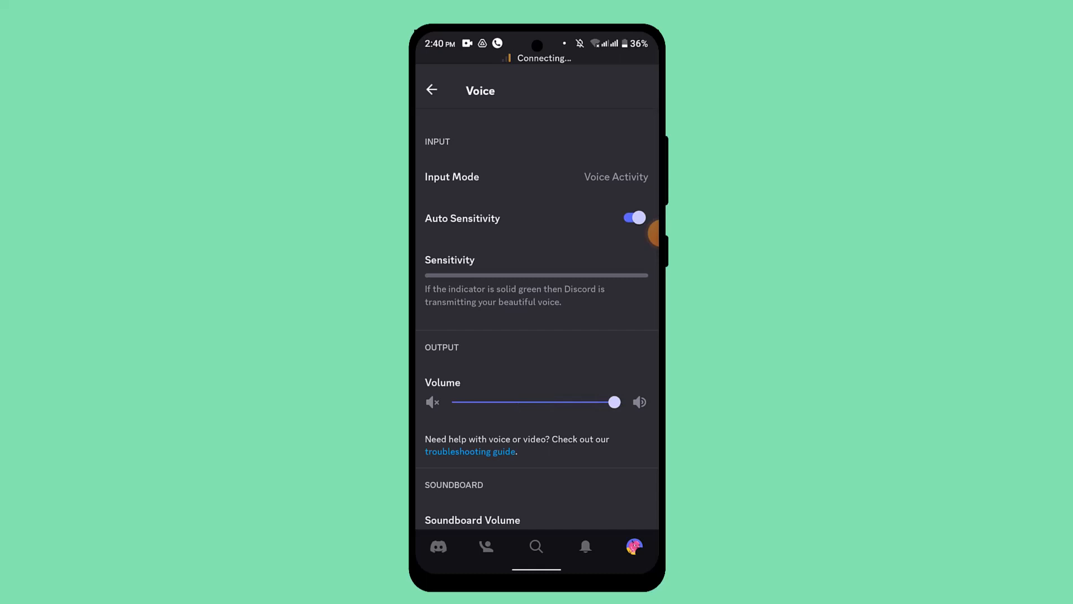
pyautogui.scroll(-3)
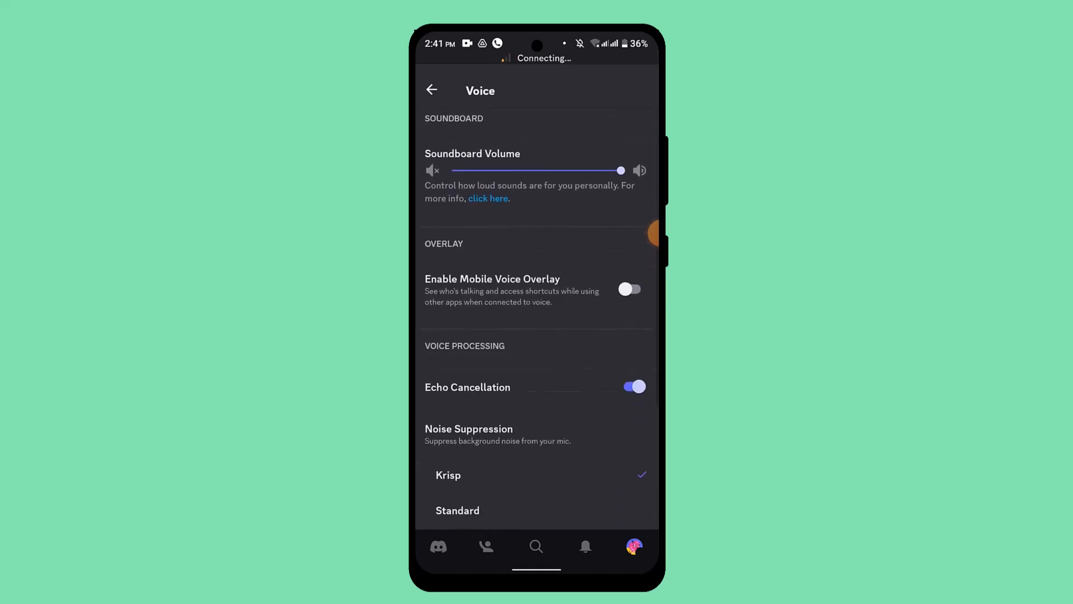
pyautogui.scroll(-3)
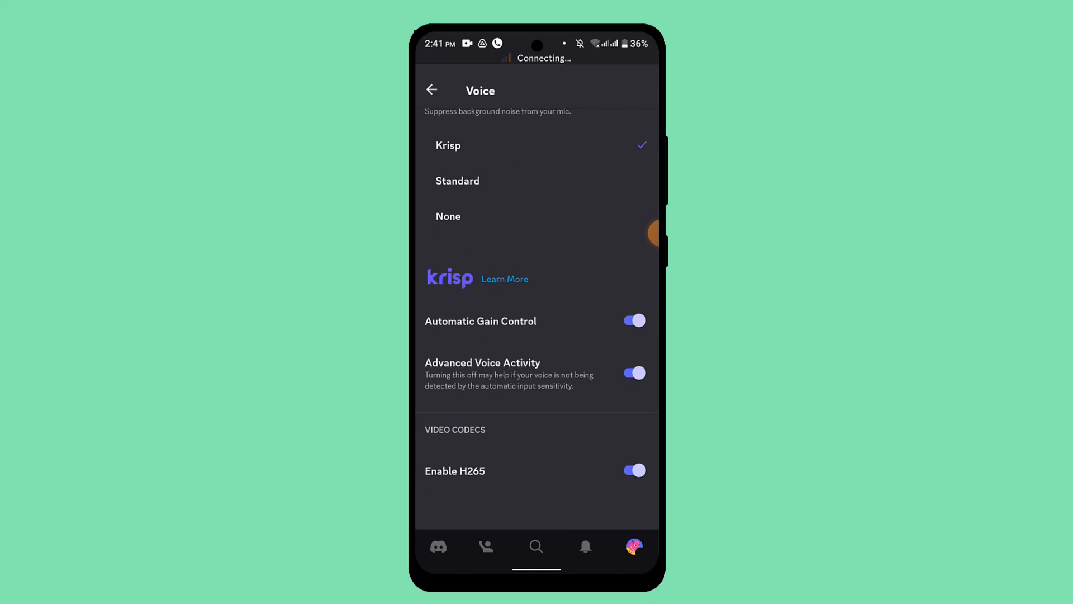
pyautogui.scroll(-3)
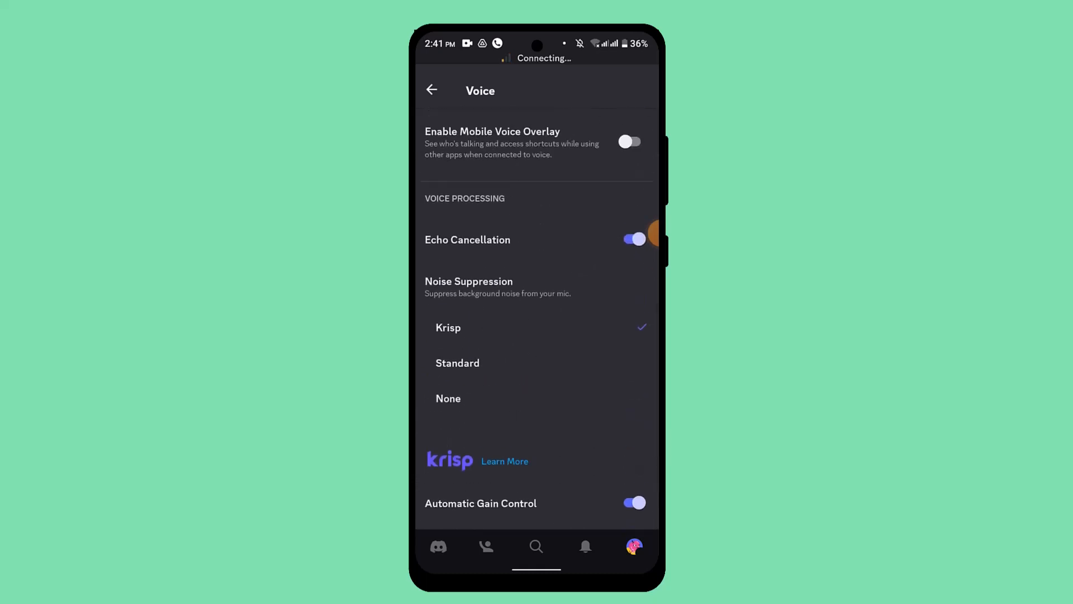